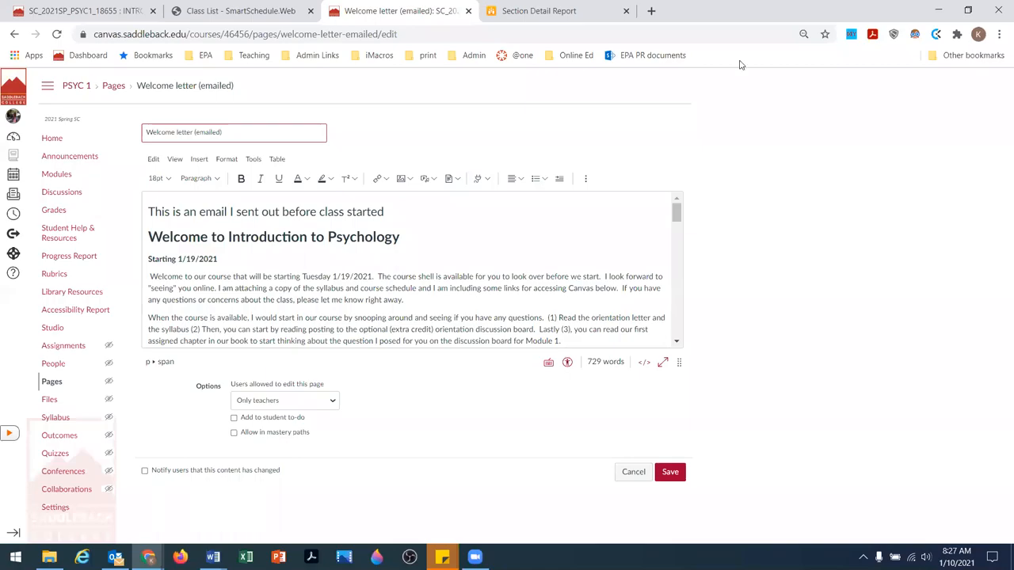
mouse_move(766, 215)
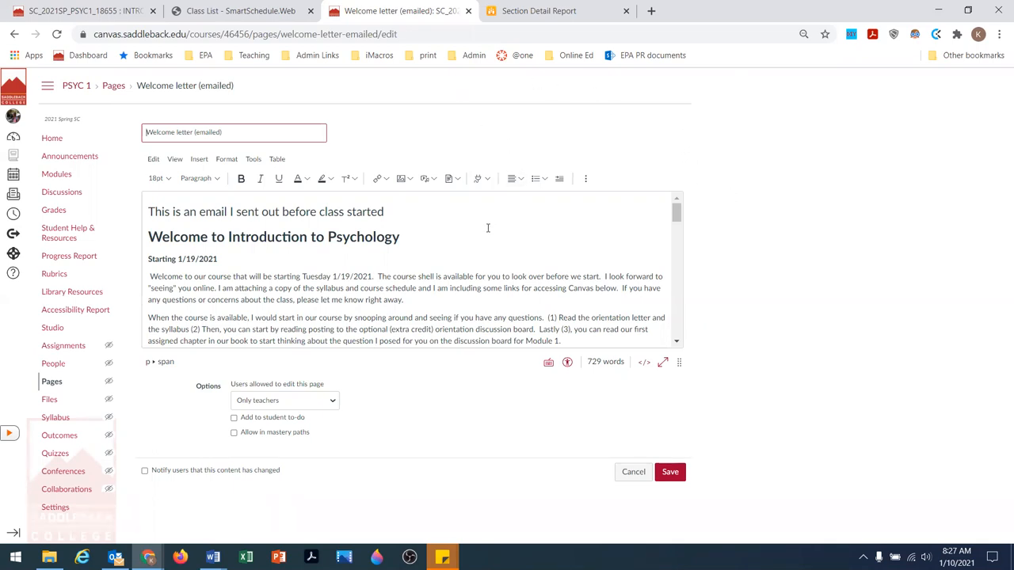
Review the 'Welcome letter (emailed)' page body, scrolling through it down to the sign-off.
left_click(273, 236)
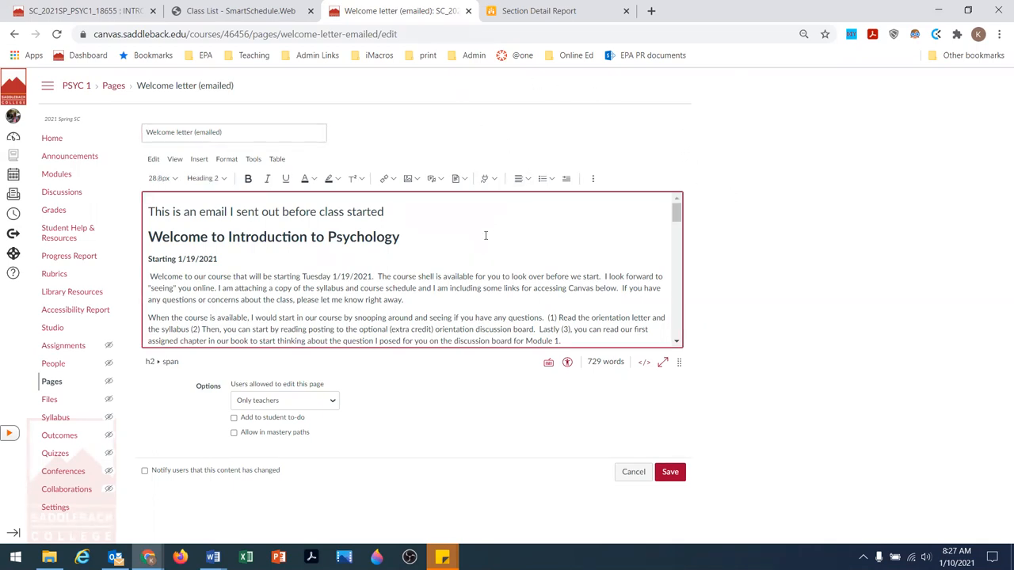
left_click(403, 287)
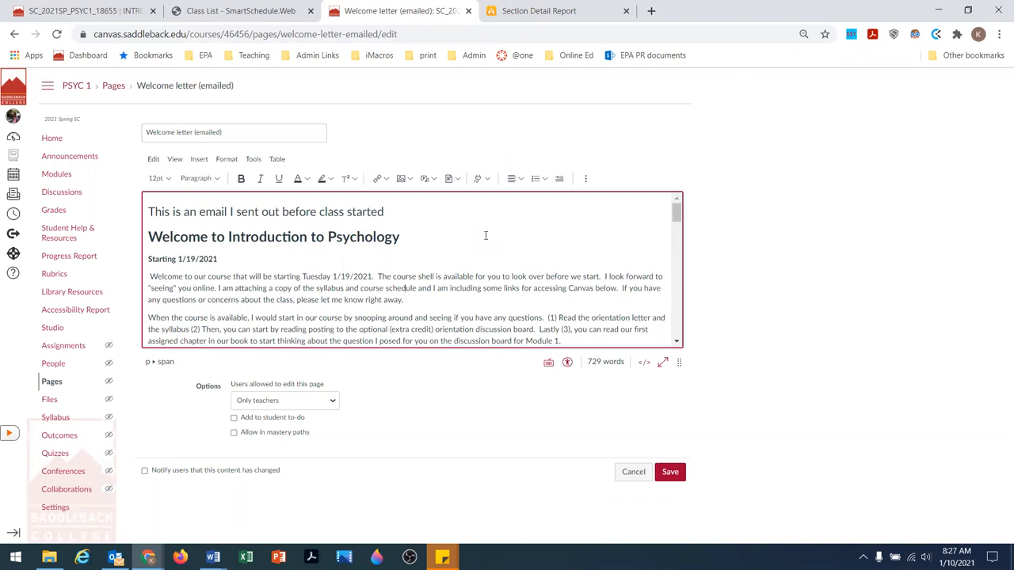
scroll("down", 3)
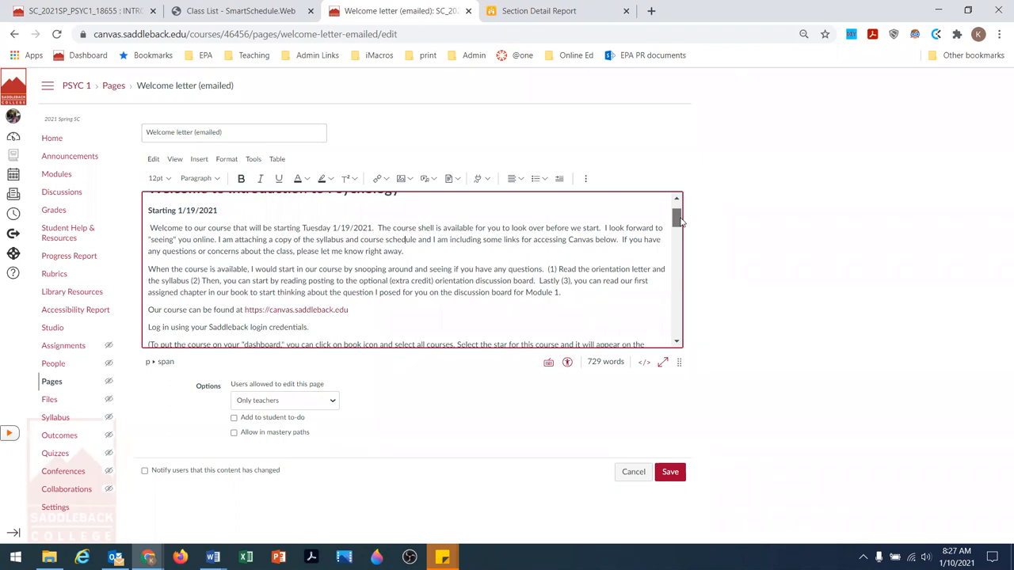
scroll("down", 3)
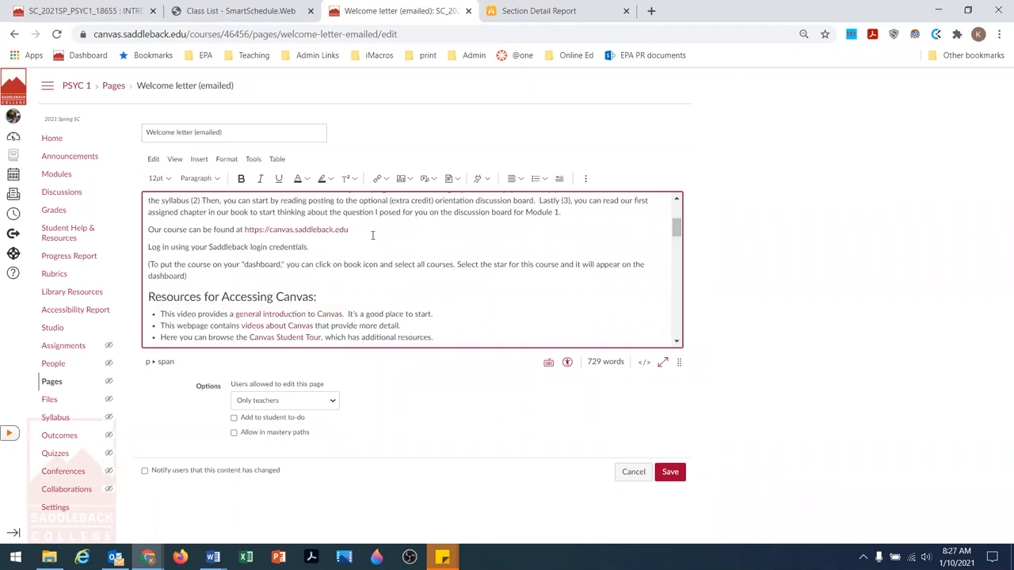
mouse_move(305, 259)
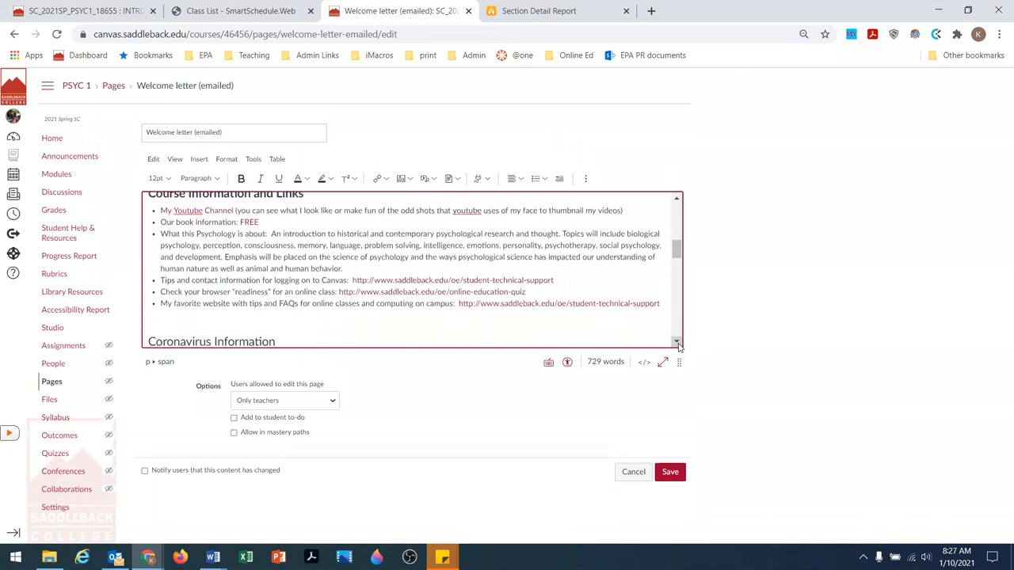
scroll("down", 3)
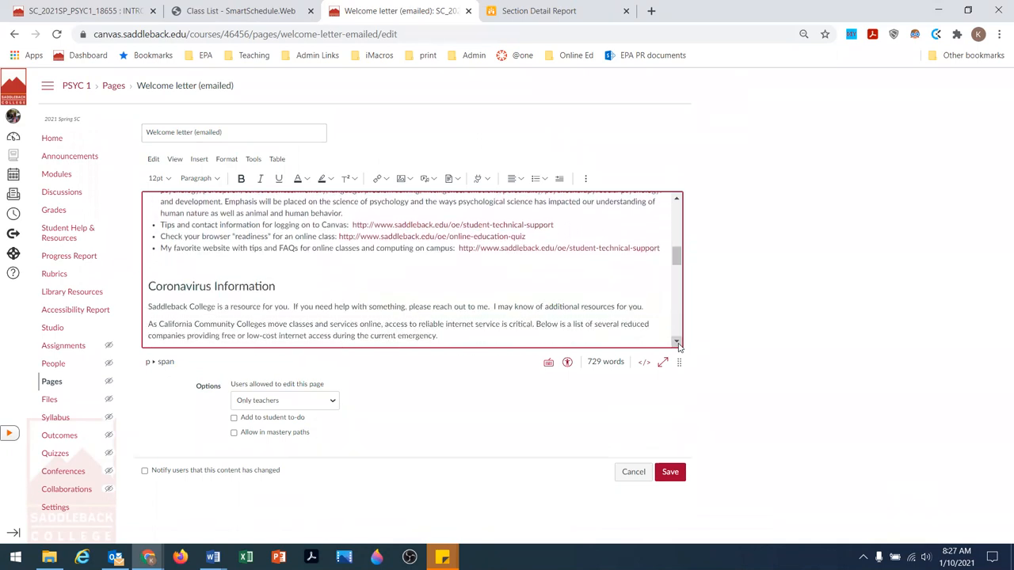
scroll("down", 3)
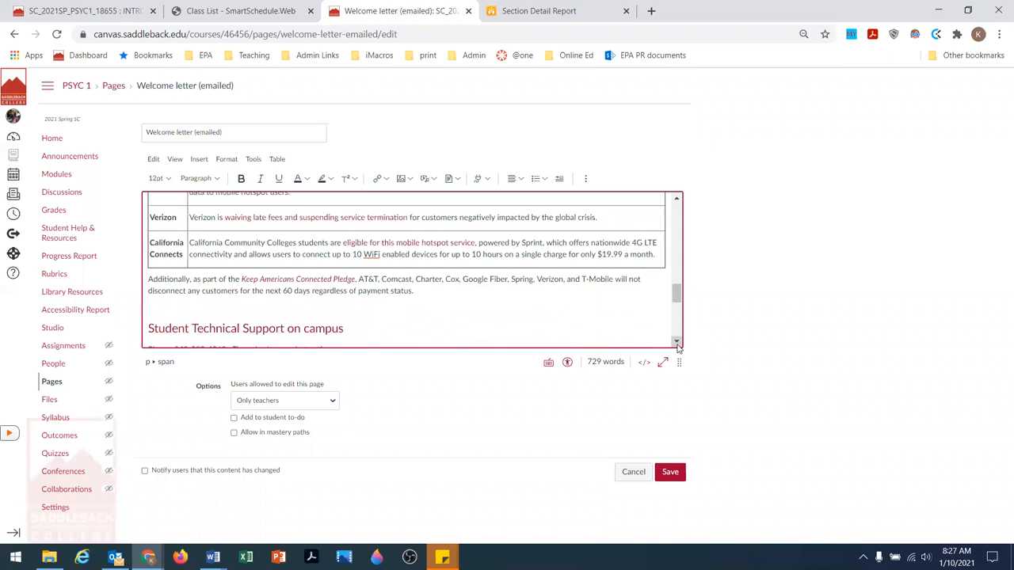
scroll("down", 3)
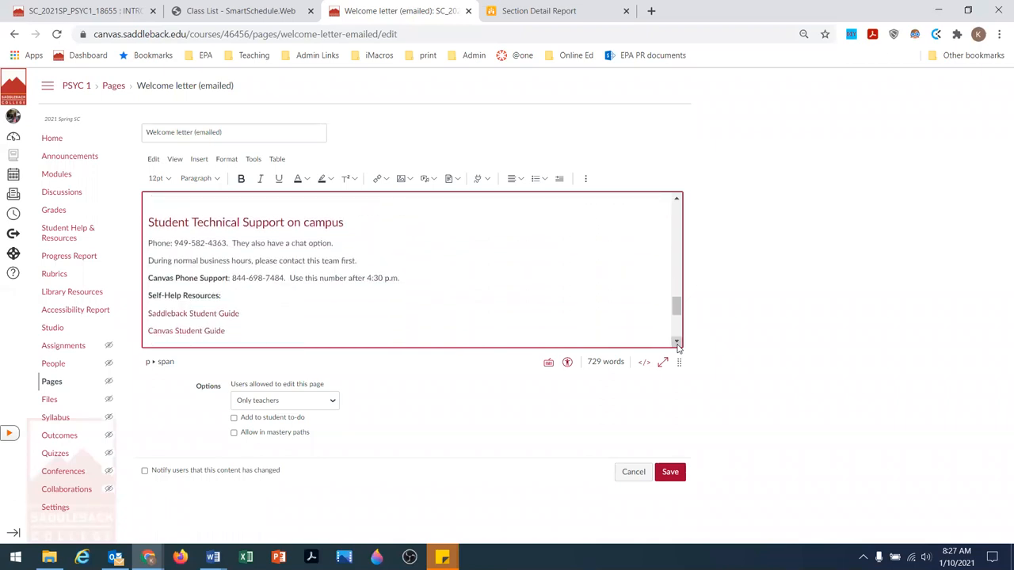
scroll("down", 3)
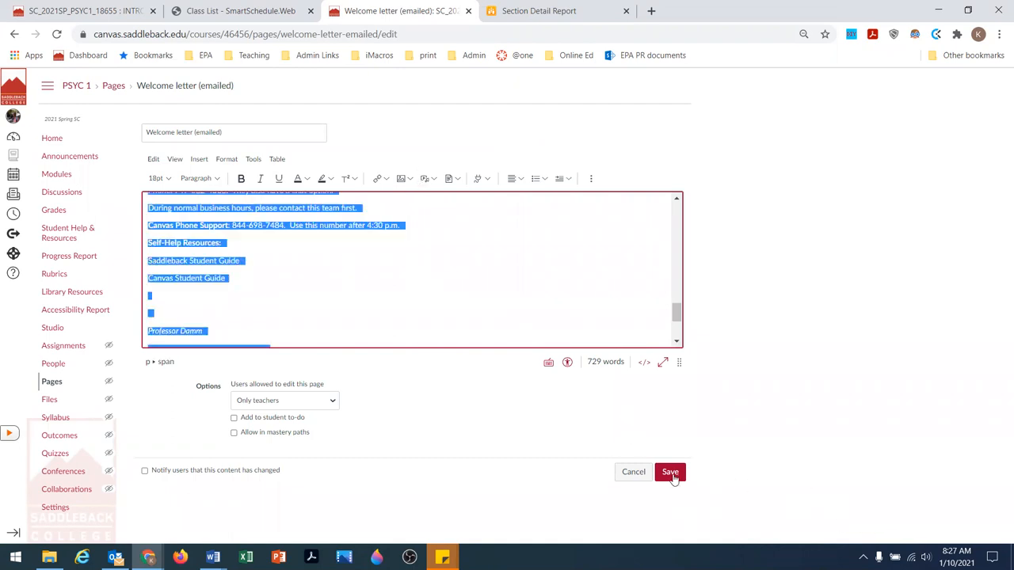
Save the 'Welcome letter (emailed)' page so it displays as published.
left_click(669, 471)
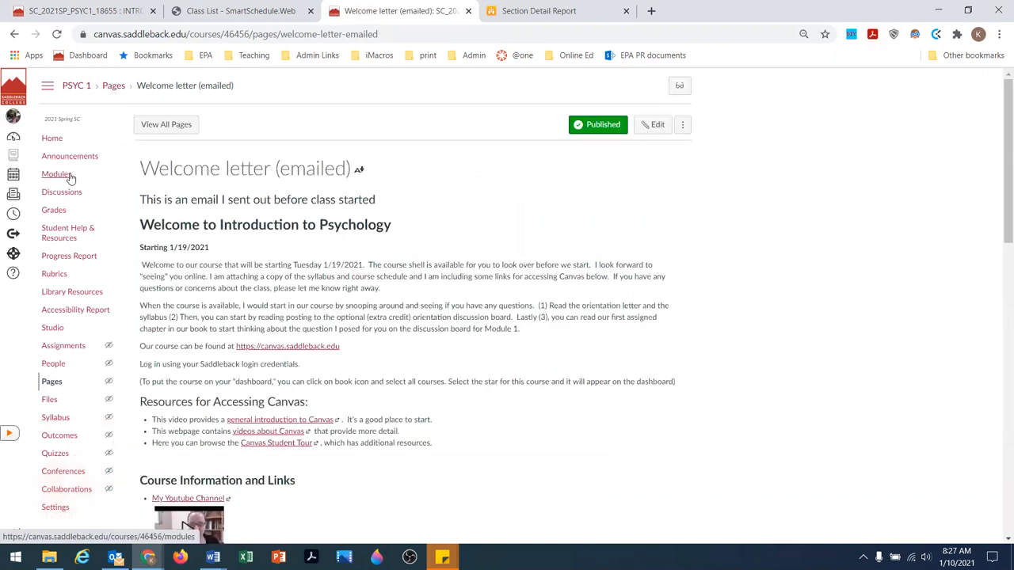
mouse_move(538, 10)
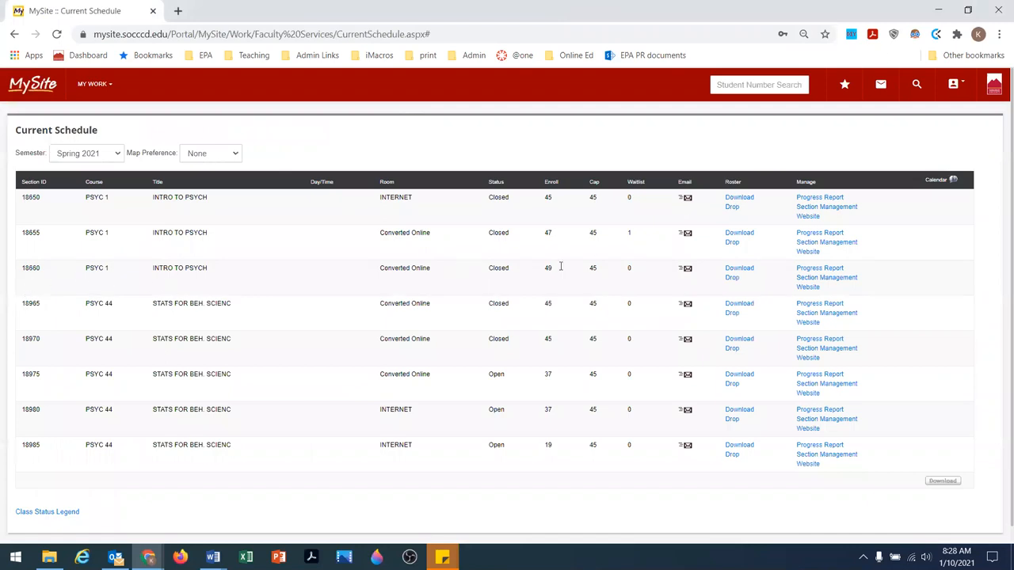
mouse_move(93, 84)
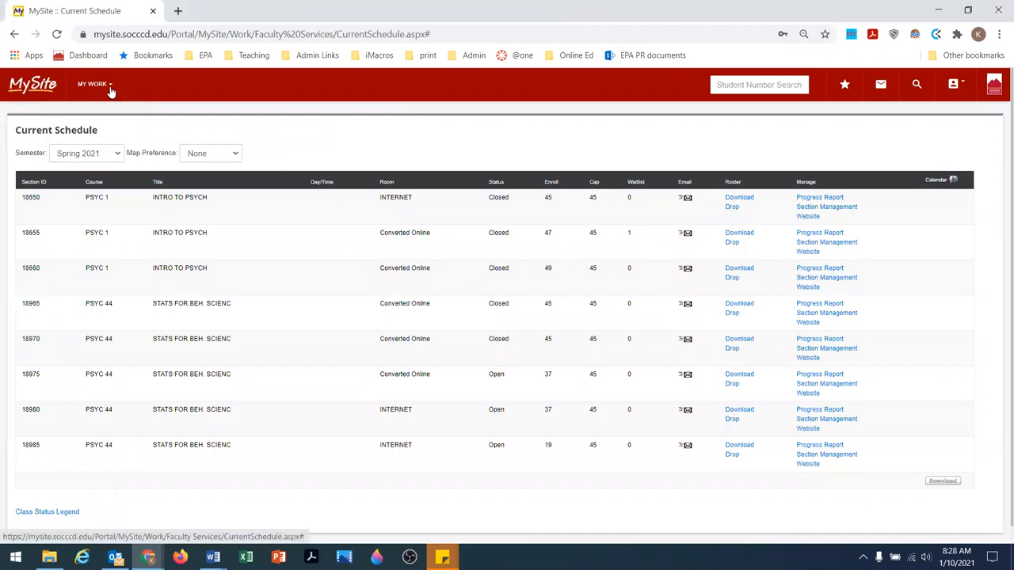
Start an email to PSYC 1 section 18660's 49 students via My Work > Faculty Services.
left_click(92, 84)
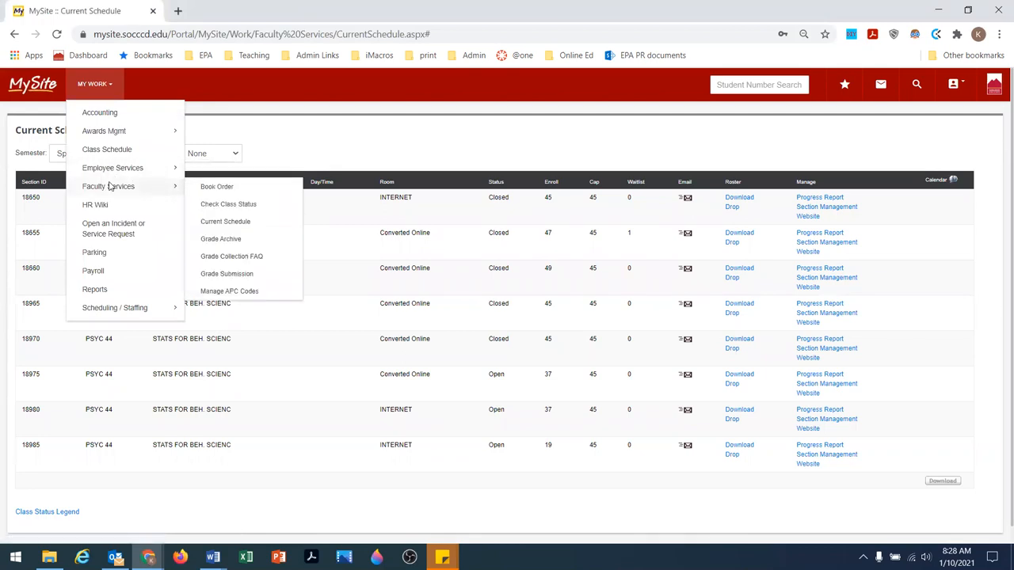
left_click(224, 221)
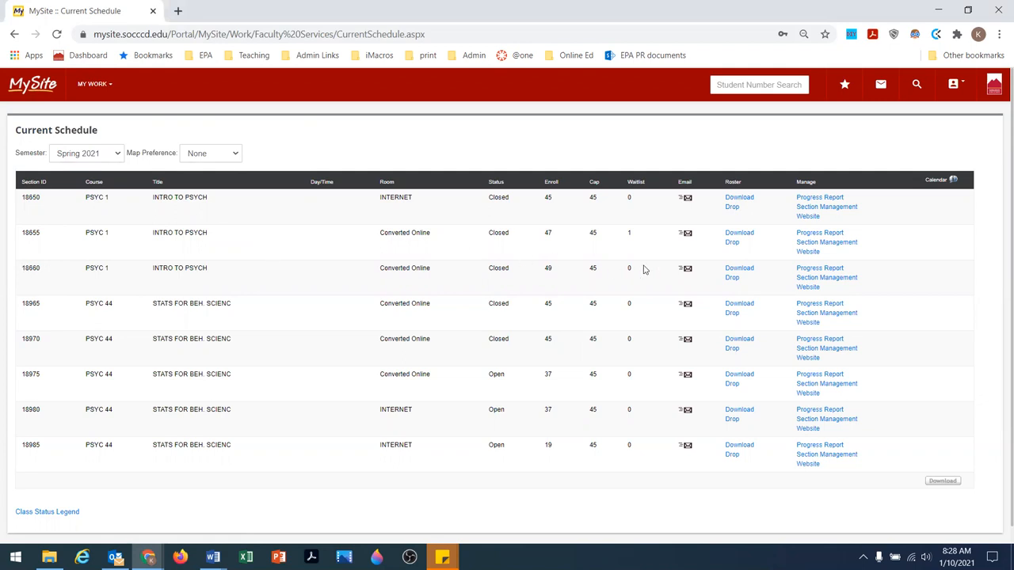
mouse_move(687, 269)
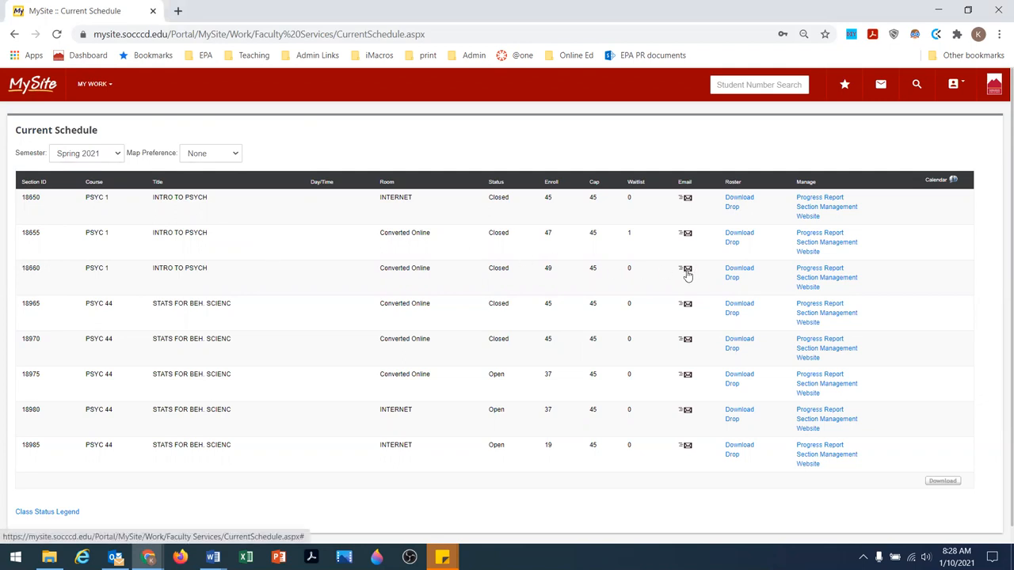
left_click(687, 268)
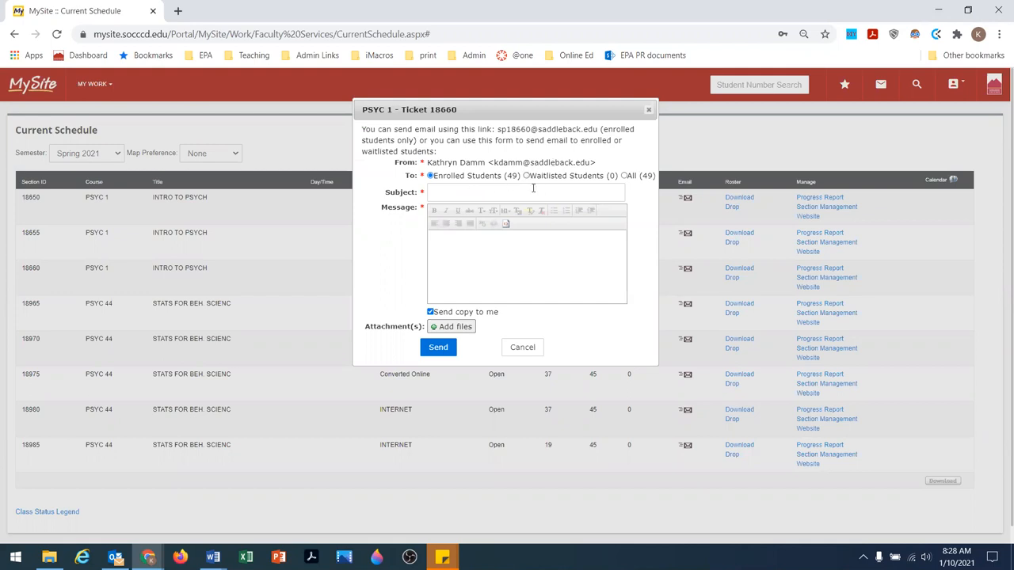
Address the email to Enrolled Students with subject 'Welcome to Psyc 1'.
left_click(527, 175)
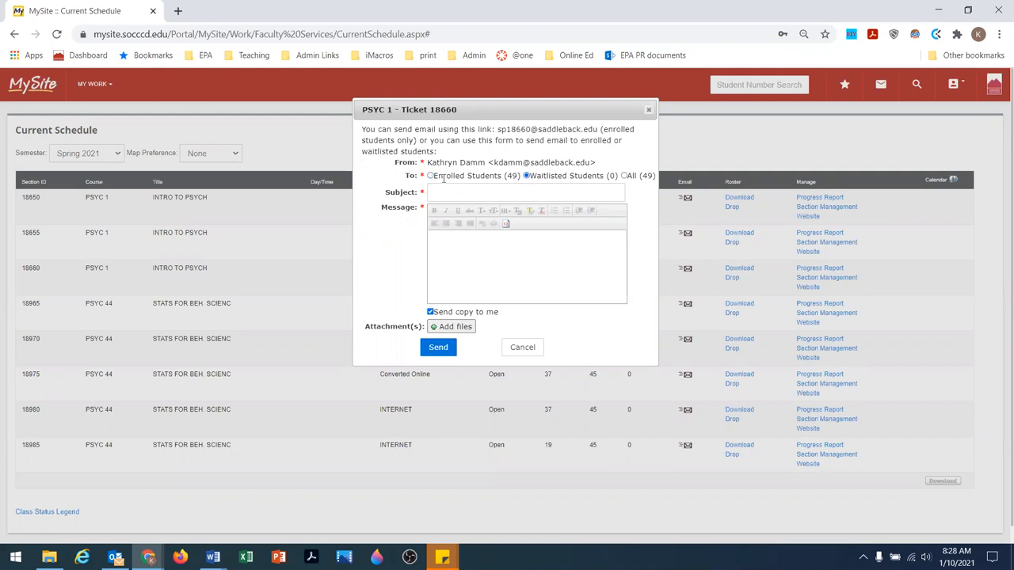
left_click(430, 175)
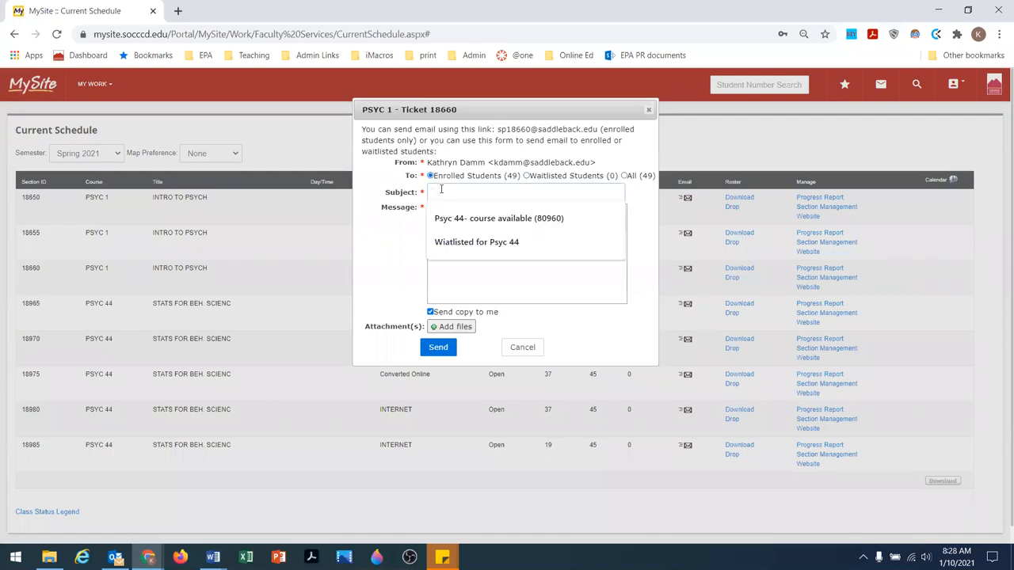
type("Welcome to Ps")
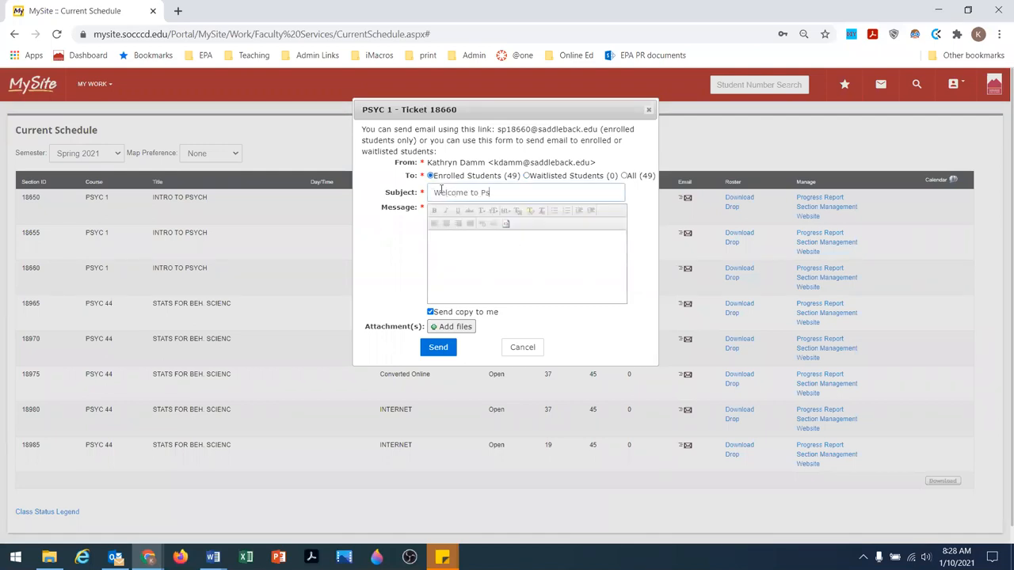
type("yc 1")
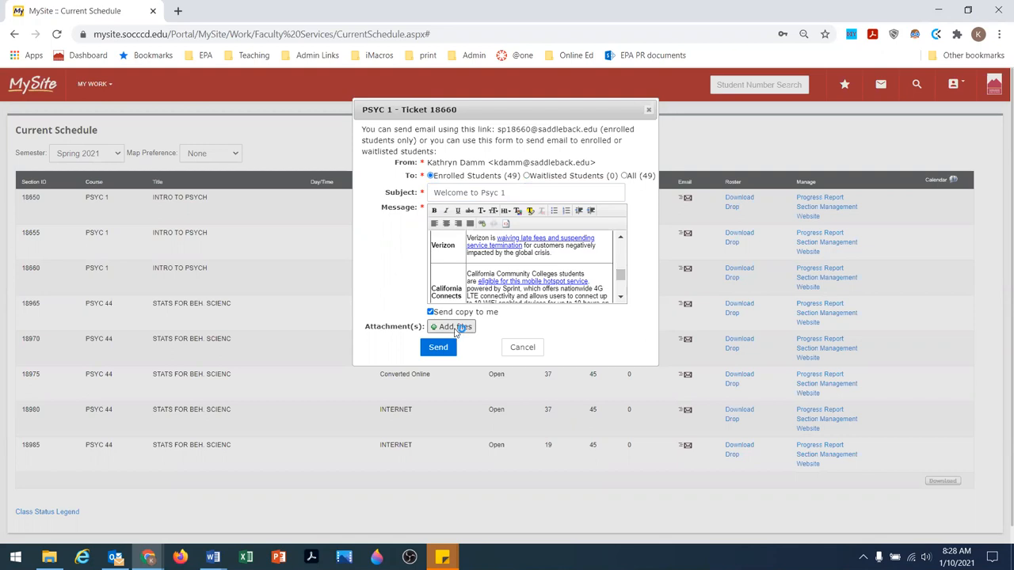
Attach 'Psyc1 K.Damm 18660.pdf' and send the welcome email to enrolled students.
left_click(450, 326)
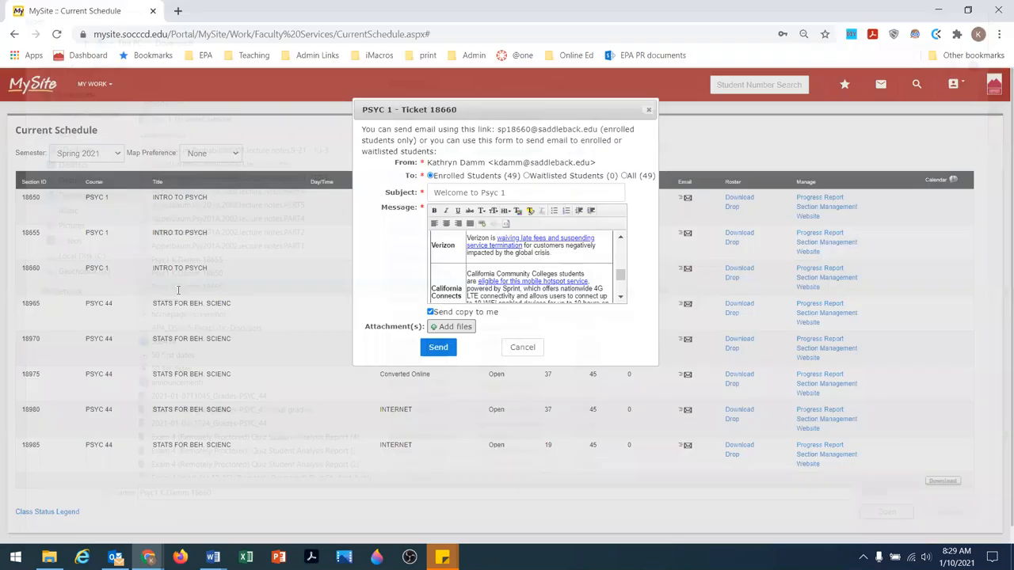
left_click(450, 326)
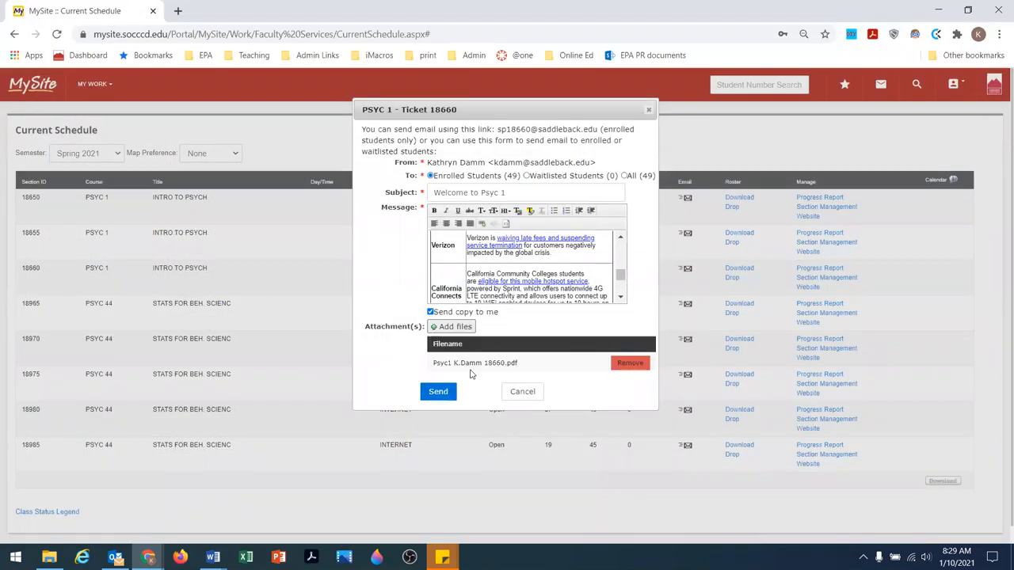
left_click(438, 392)
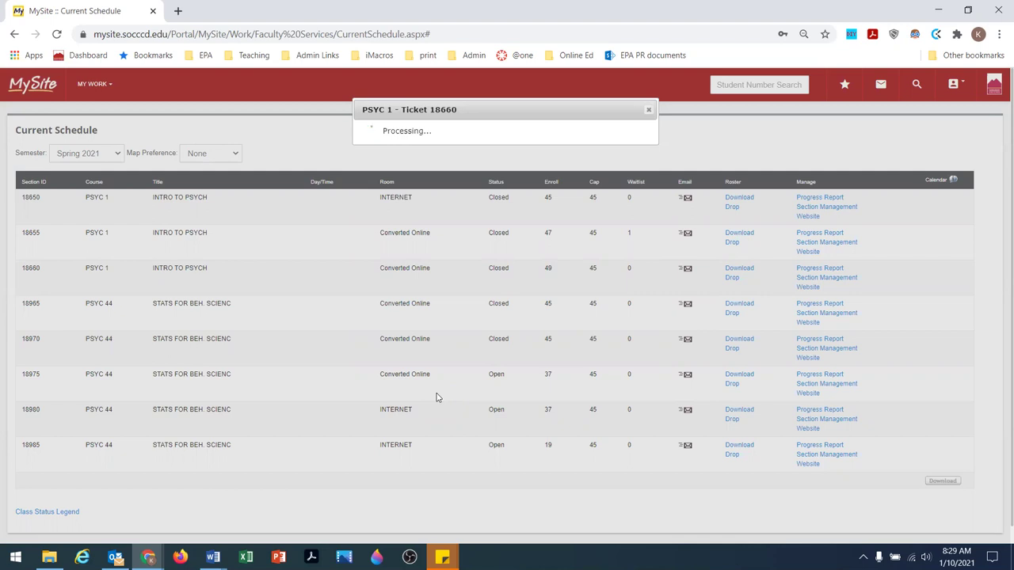
left_click(649, 108)
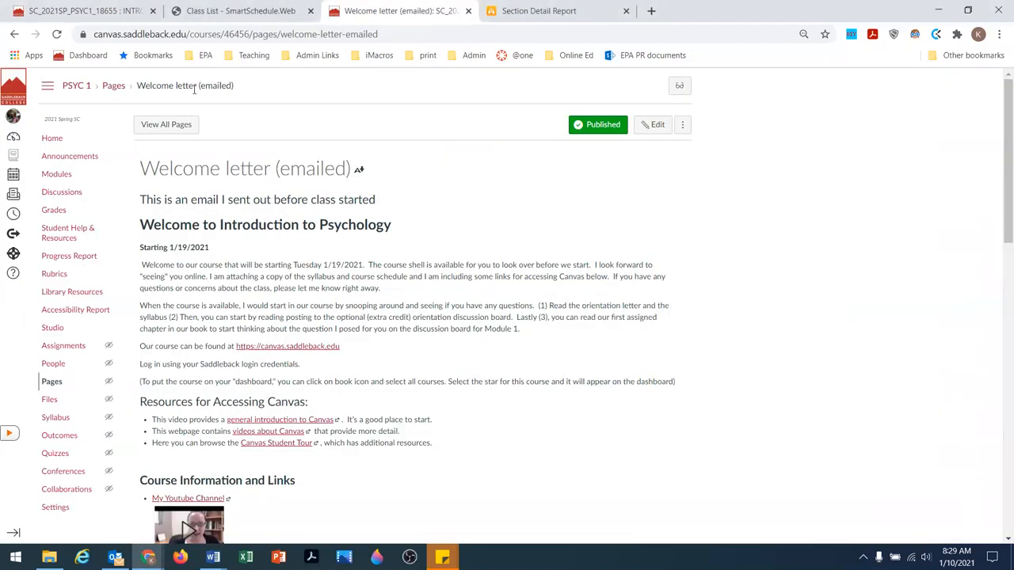
Go to the PSYC 1 course home page and set the course status to Published.
left_click(76, 86)
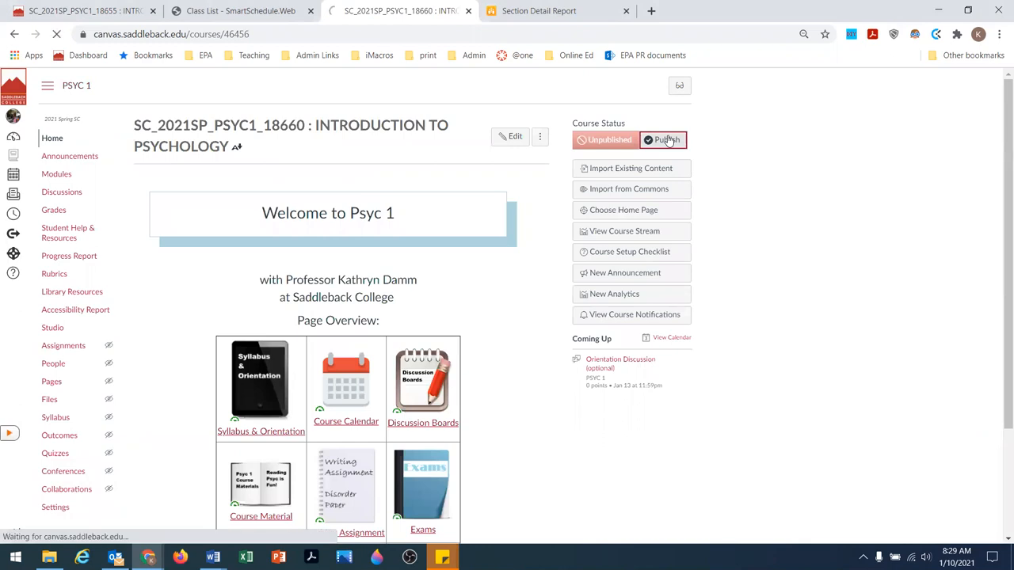
left_click(663, 140)
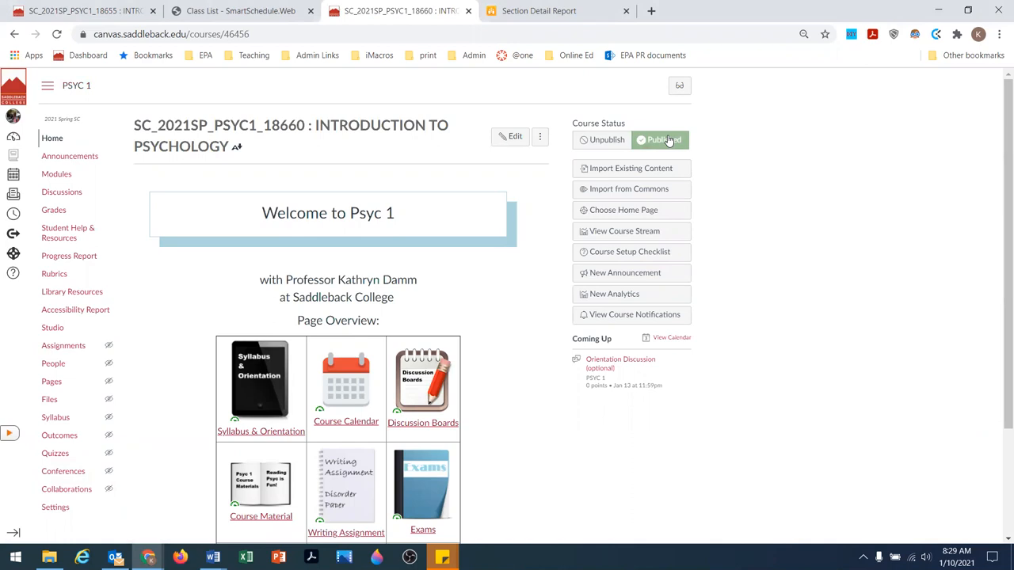
mouse_move(213, 227)
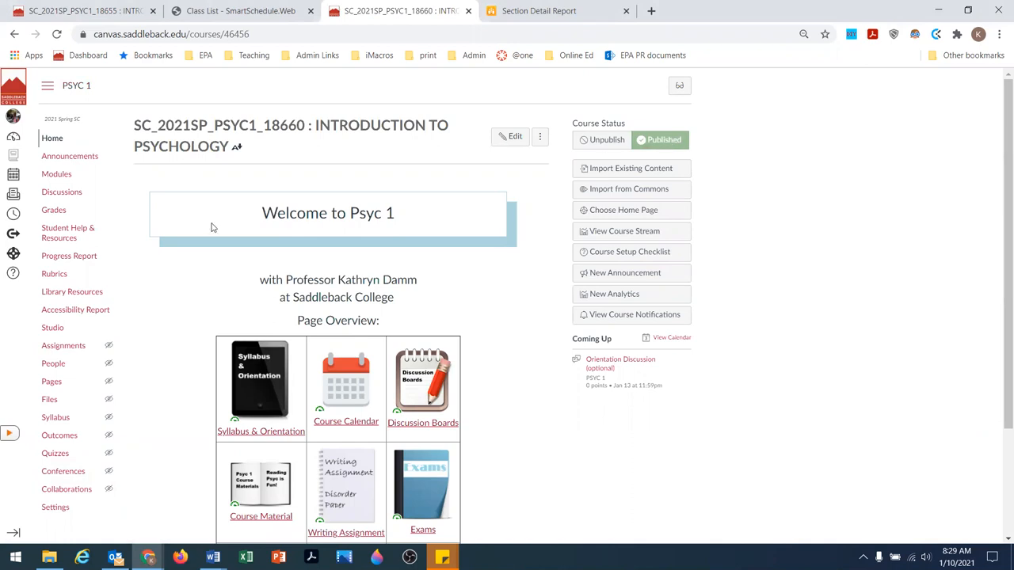
mouse_move(147, 310)
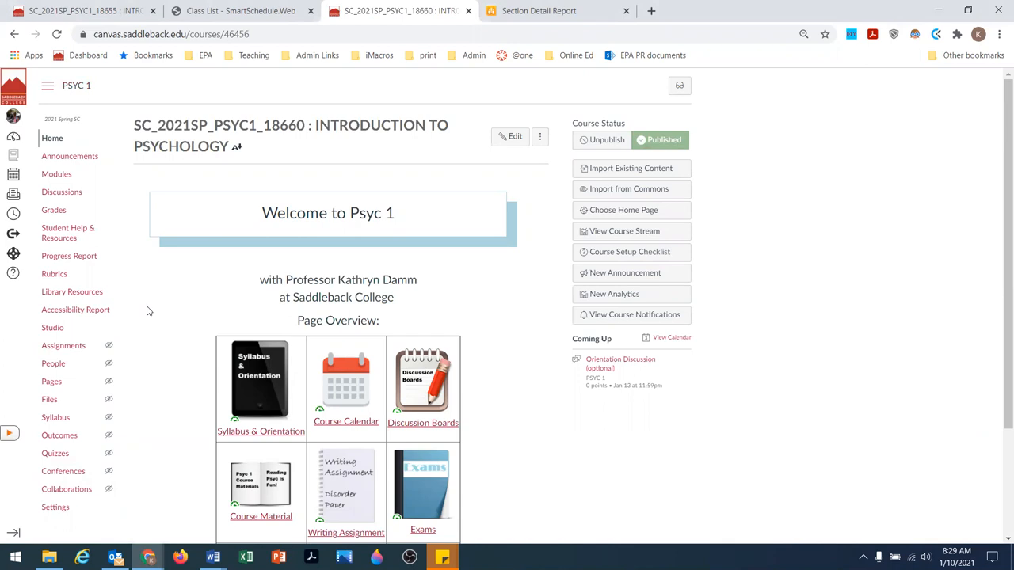
mouse_move(234, 214)
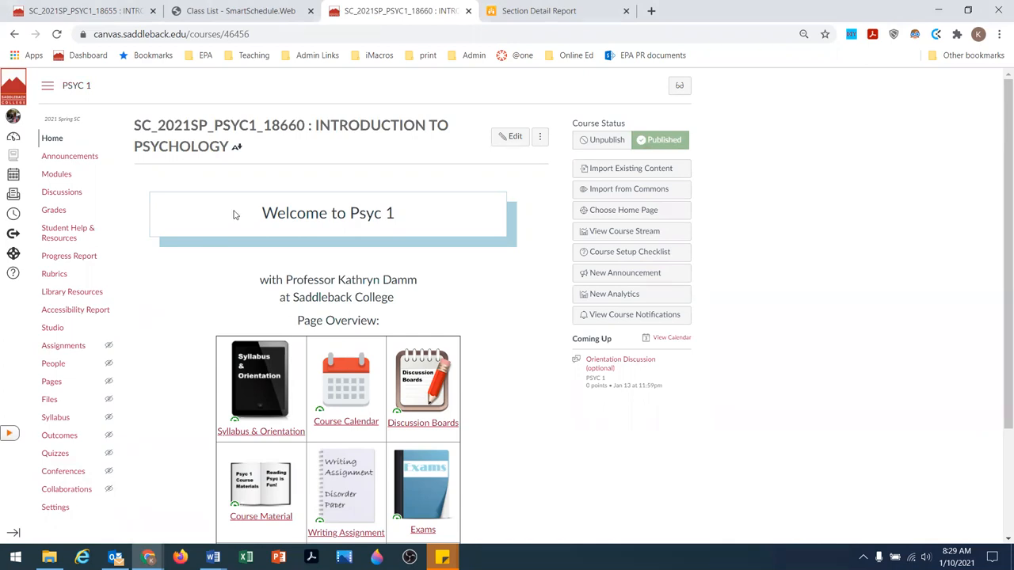